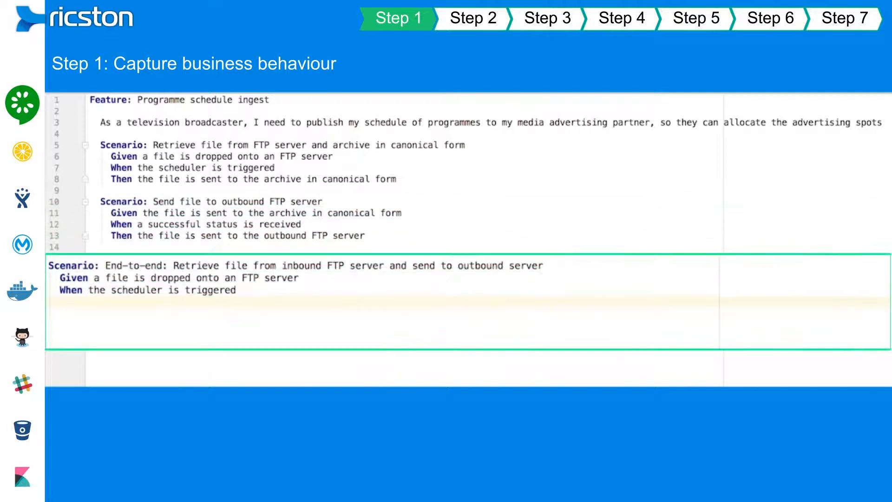
# - Add the step 'Then the file is sent to the outbound FTP server' to the end-to-end scenario
pyautogui.write('Then the file is sent to the outbound FTP server')
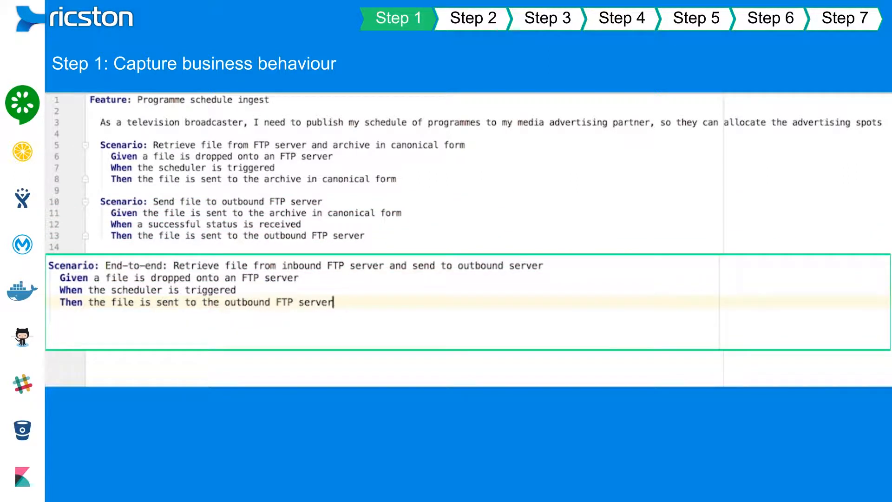
pyautogui.click(472, 18)
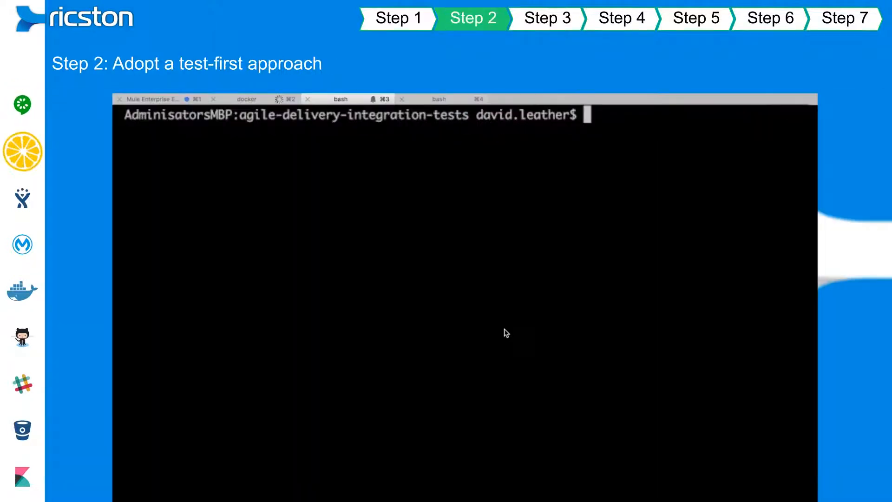
# - Run 'mvn integration-test' and scroll through the output showing all three scenarios failing
pyautogui.write('mvn integration-test')
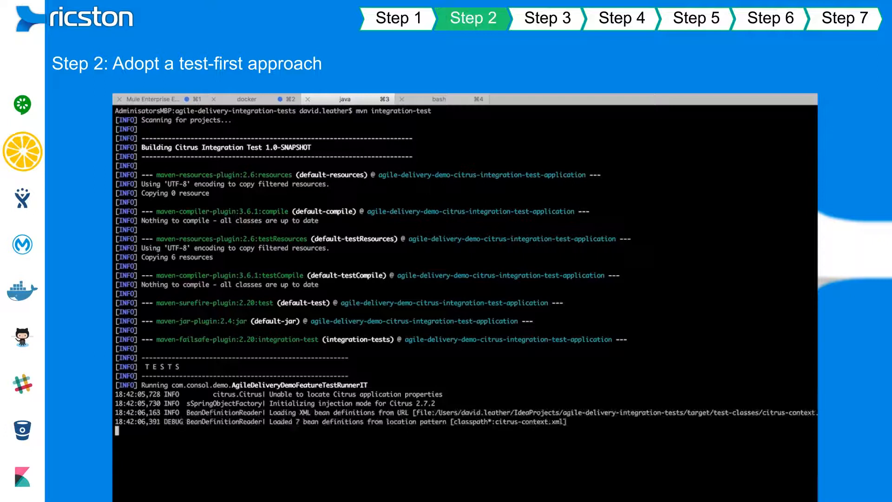
pyautogui.scroll(-3)
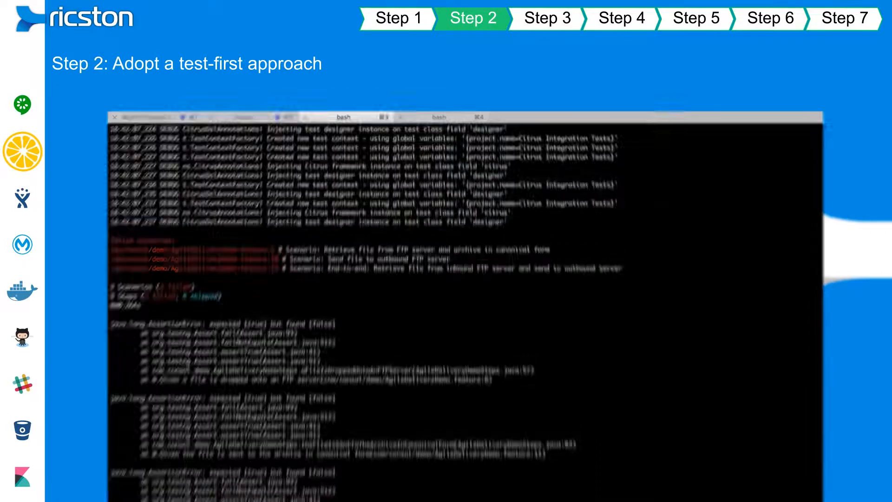
pyautogui.click(547, 18)
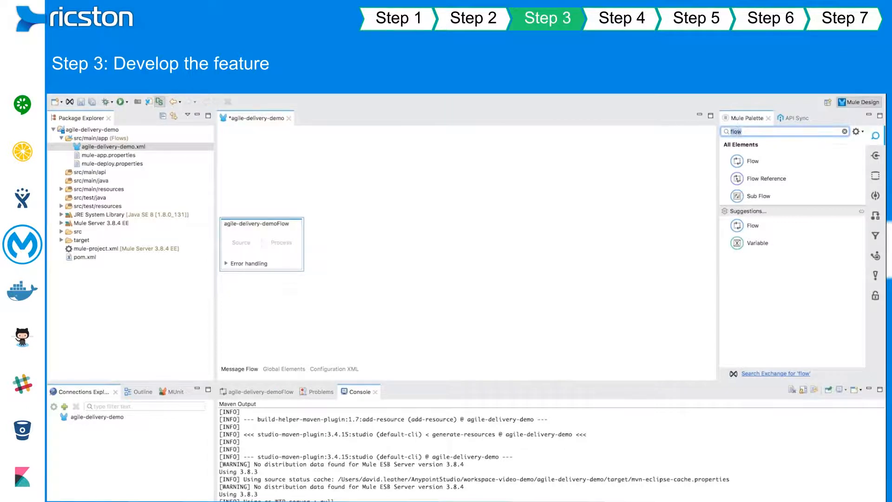
# - Drop a Logger from the Mule Palette at the end of transformIntoOutboundFormFlow
pyautogui.write('ftp')
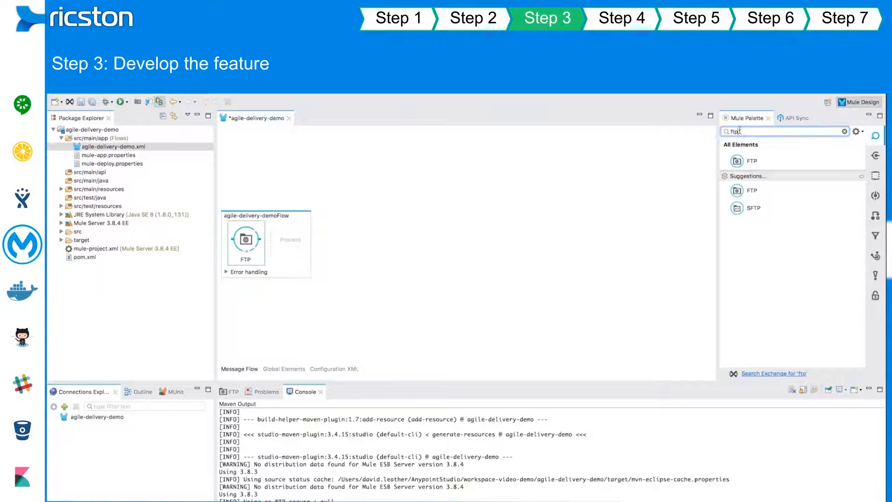
pyautogui.write('logg')
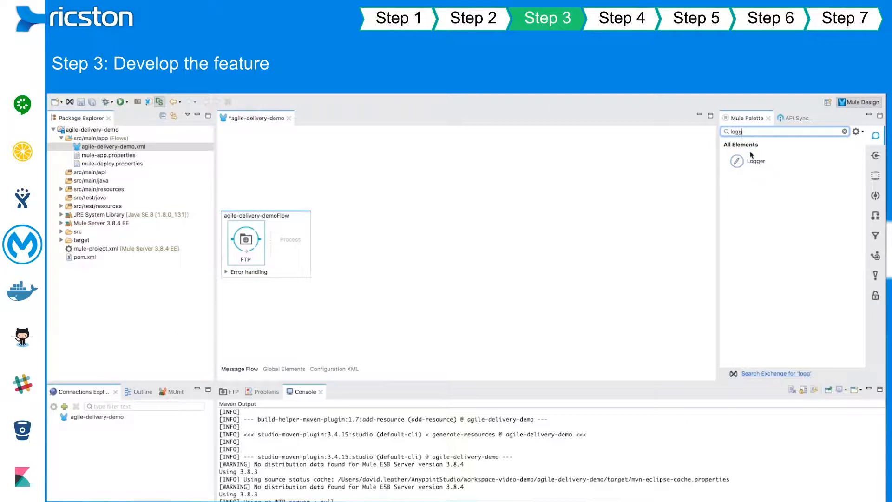
pyautogui.moveTo(752, 161); pyautogui.dragTo(294, 242)
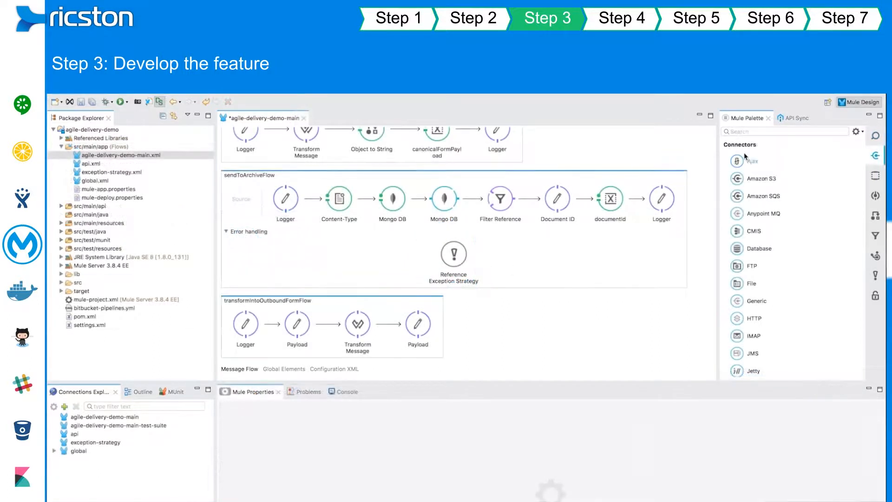
pyautogui.write('logg')
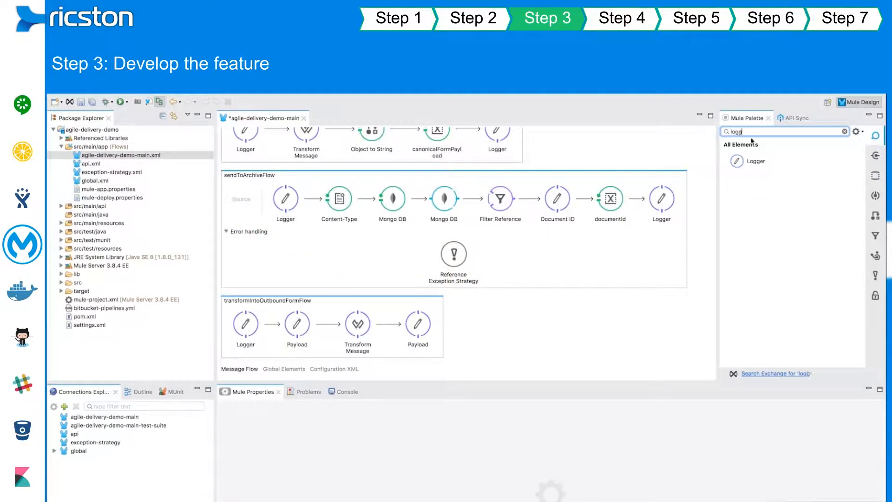
# - Set the logger message to 'Transform into outbound format finished'
pyautogui.click(465, 328)
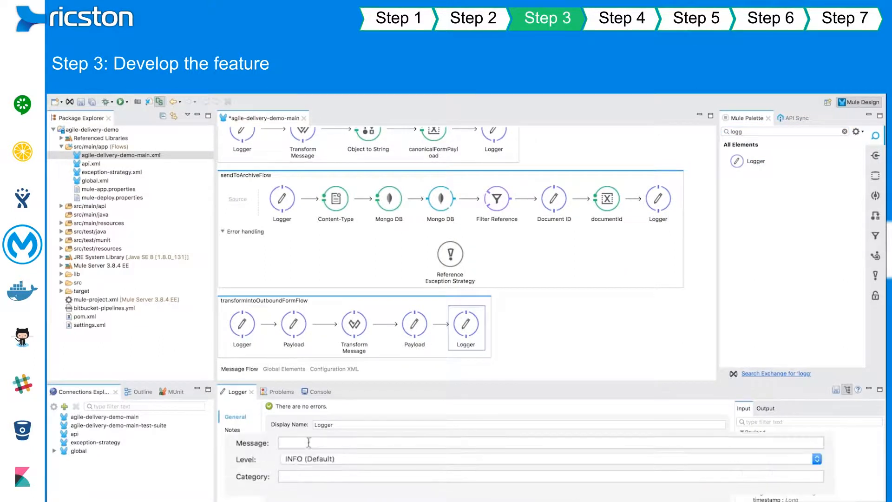
pyautogui.write('Transform into outbound format finish')
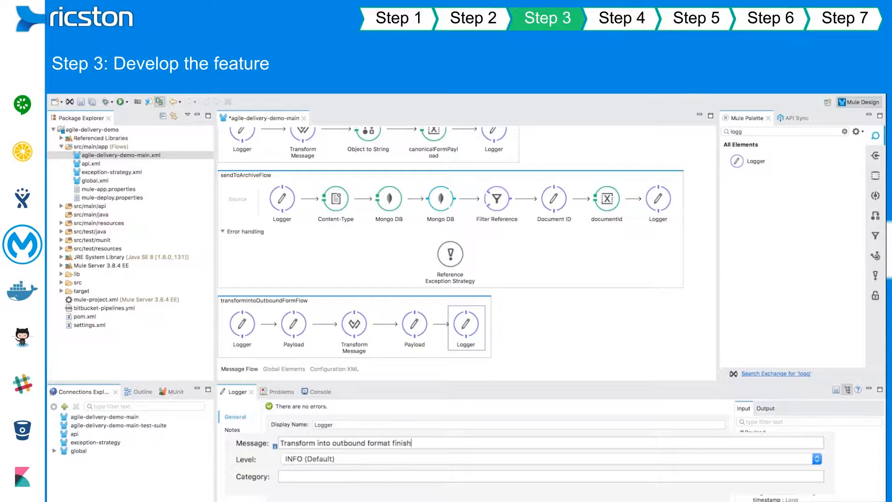
pyautogui.write('ed')
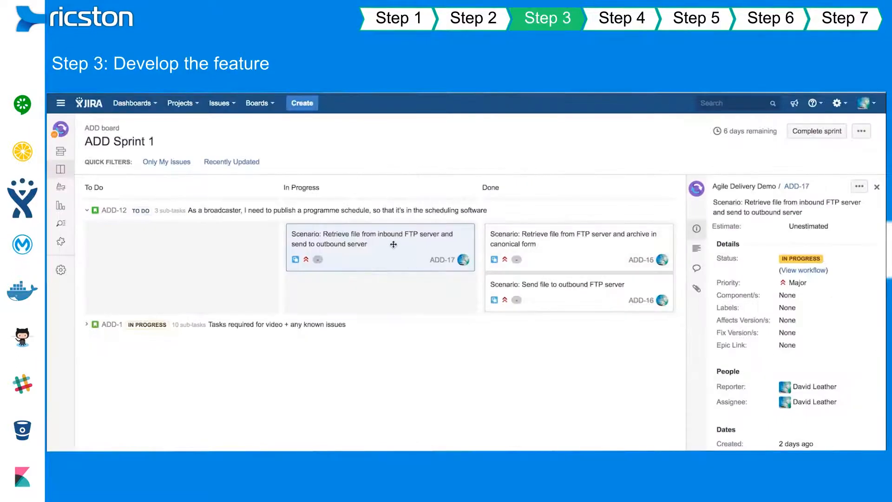
# - Move the ADD-17 card from In Progress to Done on the sprint board
pyautogui.moveTo(380, 247); pyautogui.dragTo(580, 338)
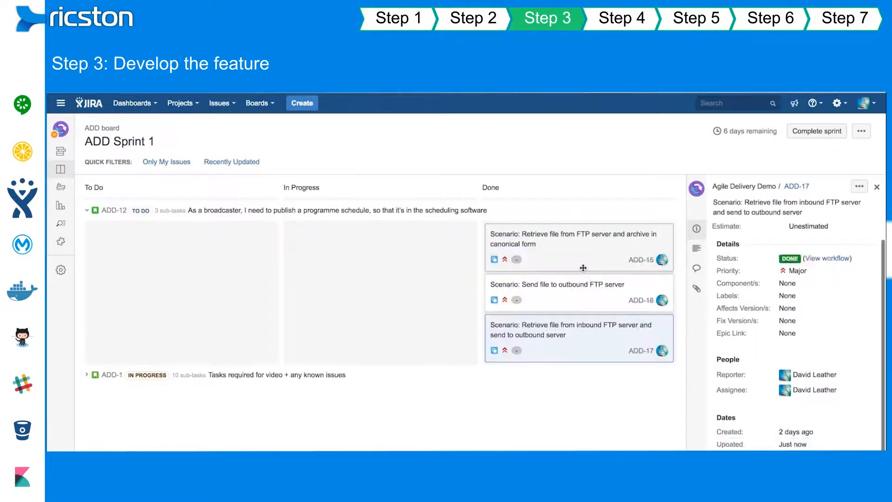
pyautogui.click(619, 19)
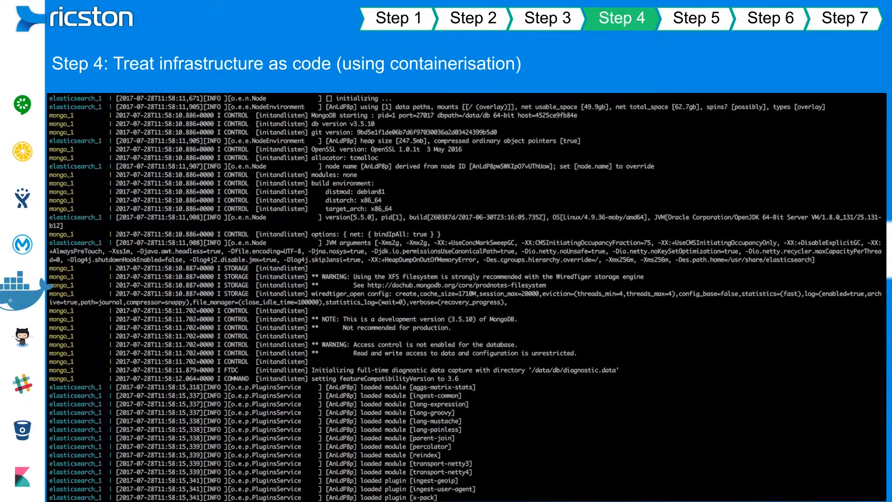
# - Scroll the docker-compose logs and list the five running containers with docker ps
pyautogui.scroll(-3)
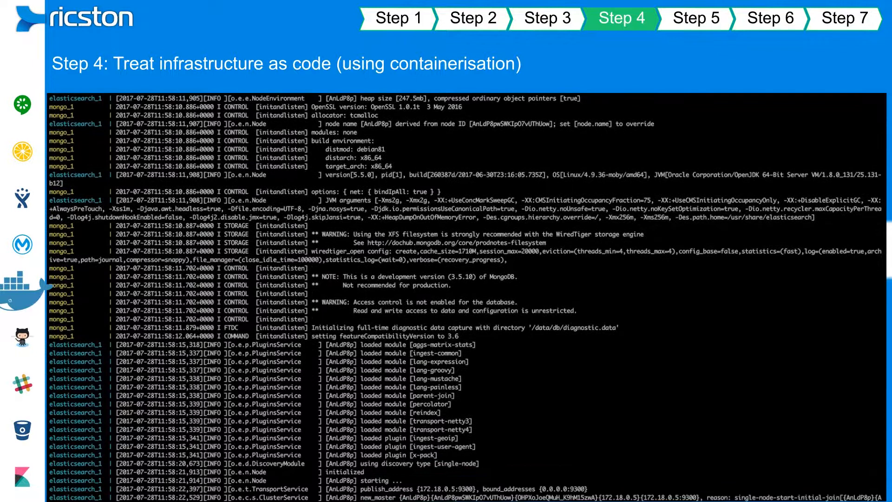
pyautogui.scroll(-3)
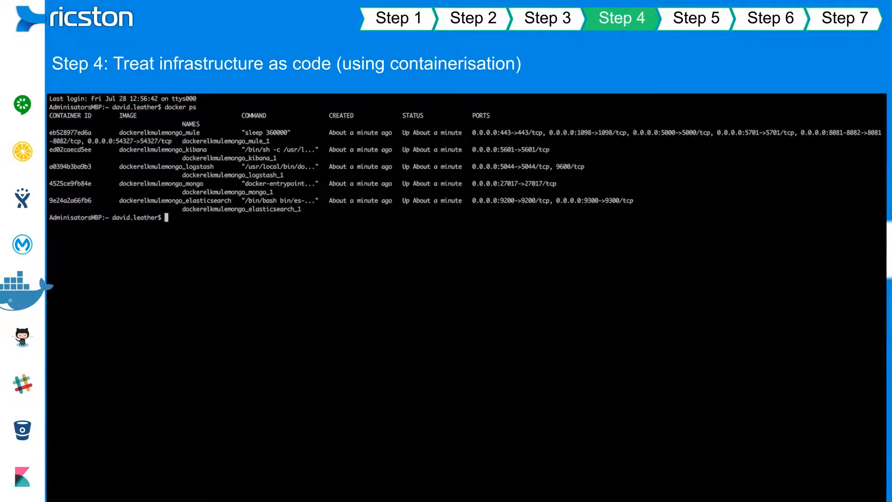
pyautogui.click(695, 18)
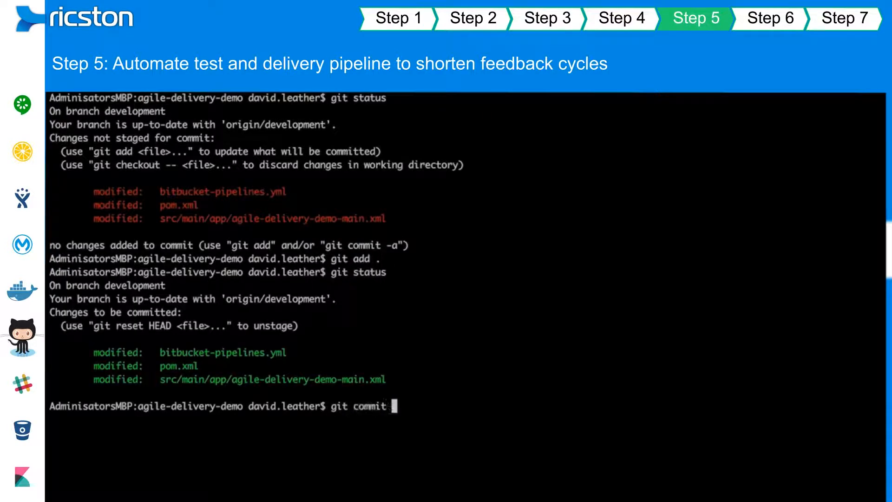
# - Commit with message 'Added Mongo connector to store data in canonical format...' and git push
pyautogui.write('-m "Added Mongo connector to store data in canonical format before outbound processing."')
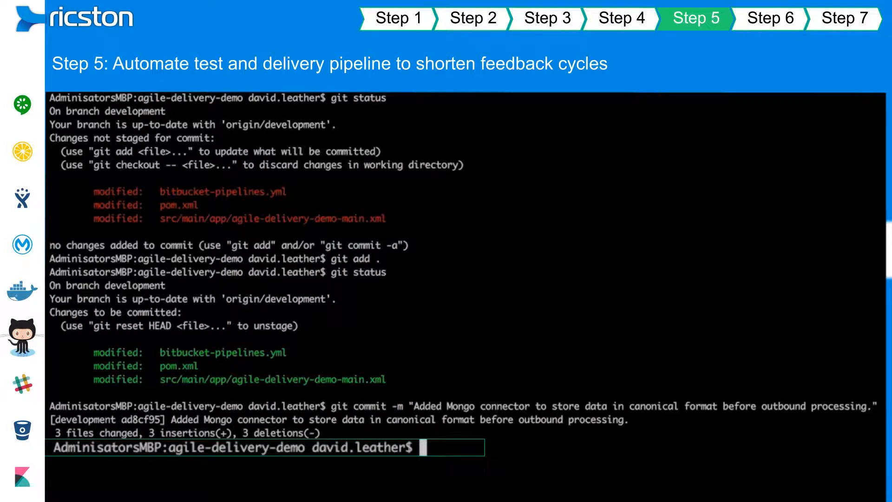
pyautogui.write('git push')
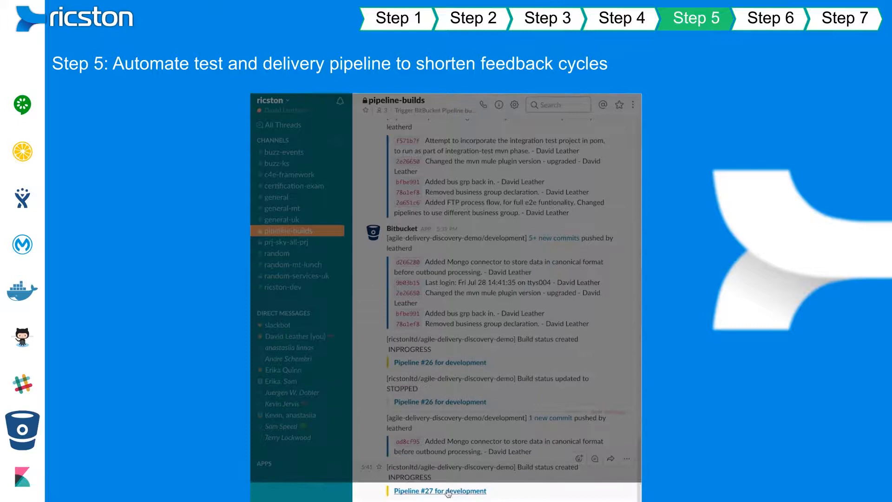
# - Follow the 'Pipeline #27 for development' link in #pipeline-builds
pyautogui.click(439, 491)
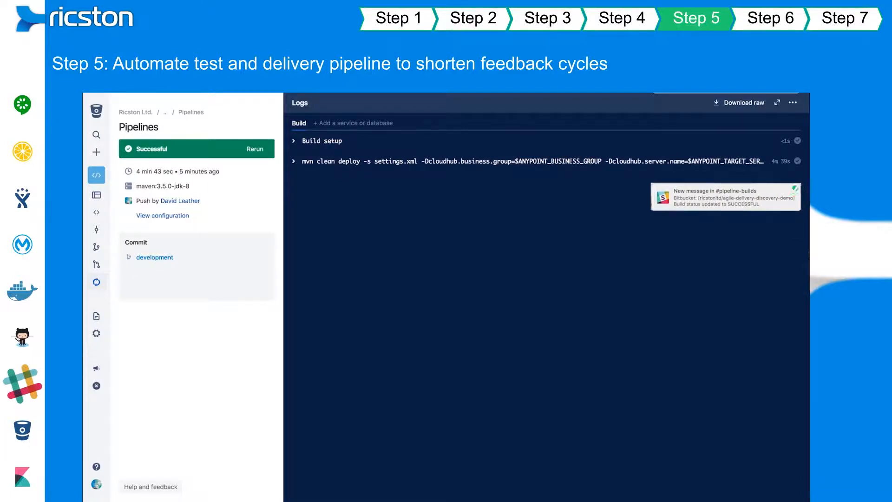
pyautogui.click(770, 19)
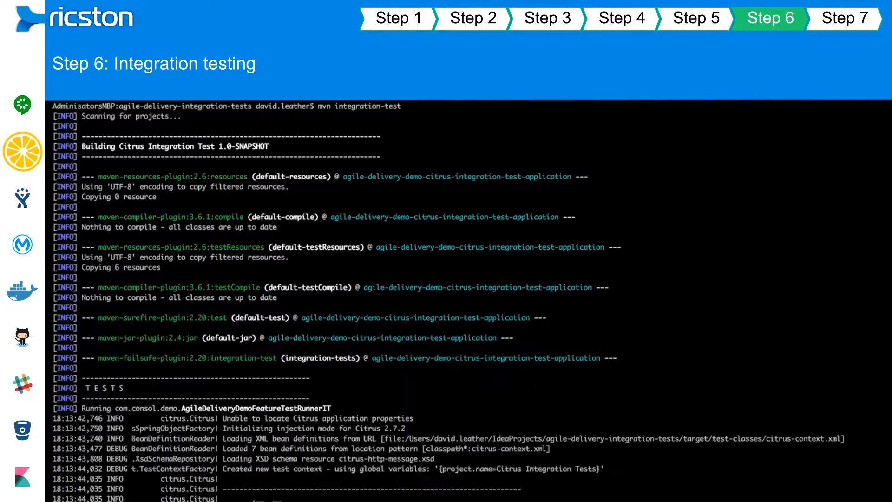
# - Scroll the integration test output to the BUILD SUCCESS summary with three passing scenarios
pyautogui.scroll(-3)
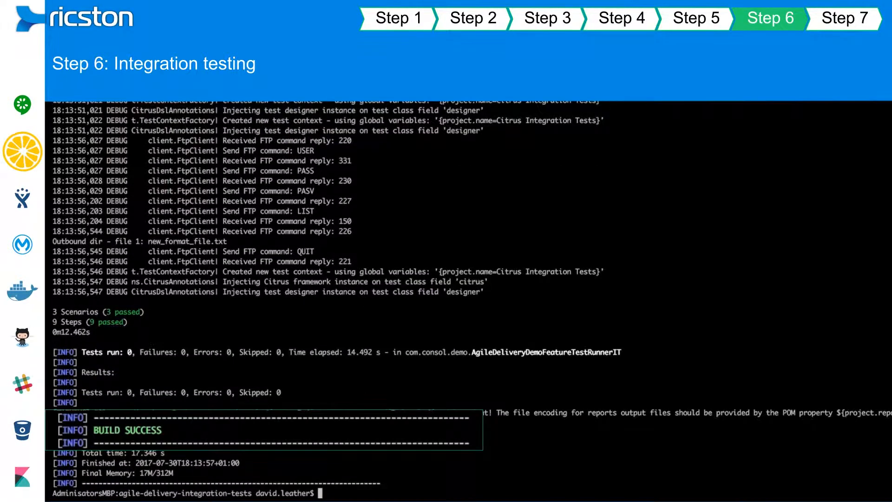
pyautogui.click(844, 18)
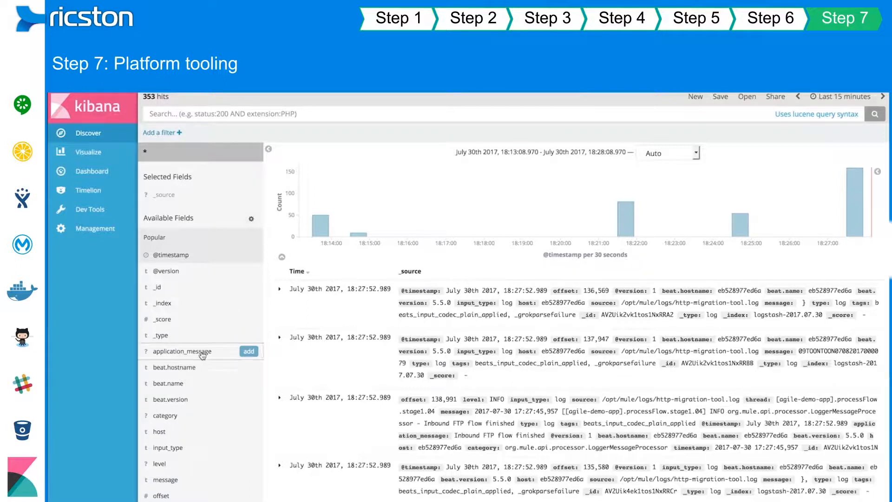
# - Add application_message as a Discover column and scroll through the flow messages
pyautogui.click(183, 351)
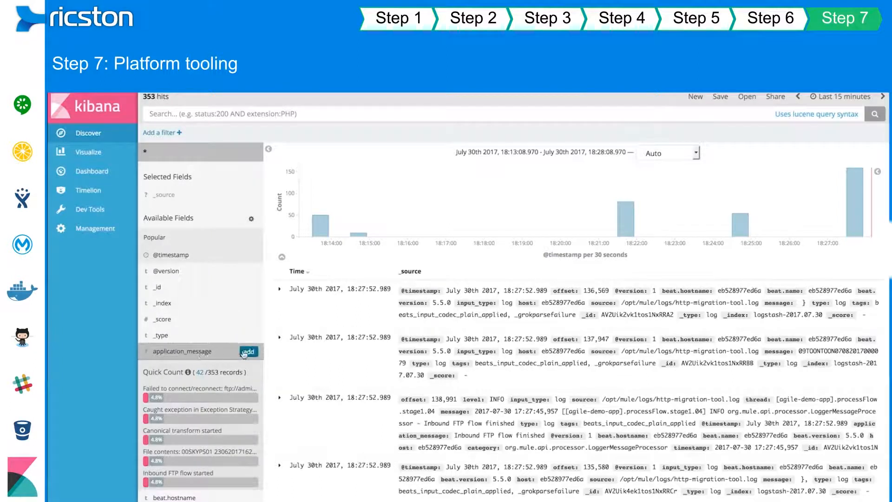
pyautogui.click(249, 351)
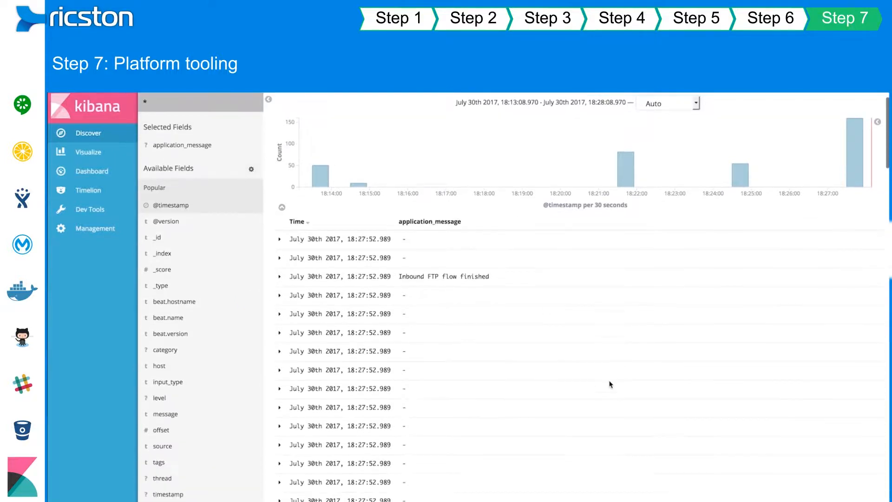
pyautogui.scroll(-3)
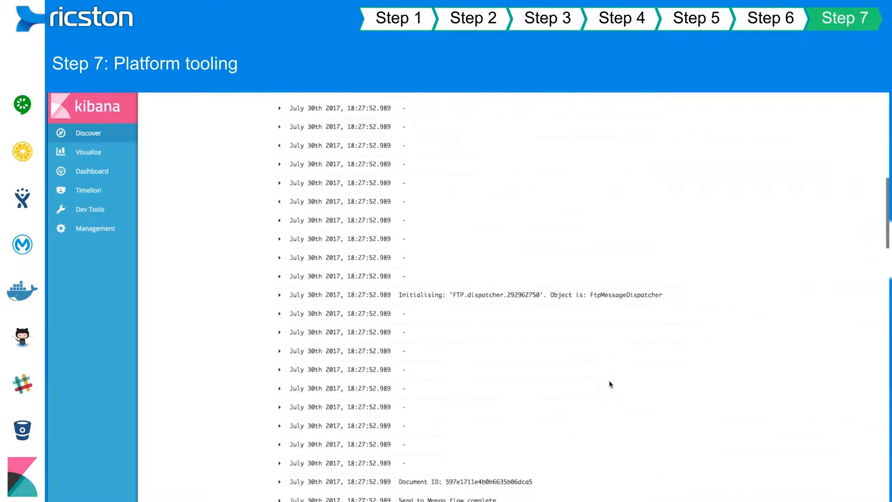
pyautogui.scroll(-3)
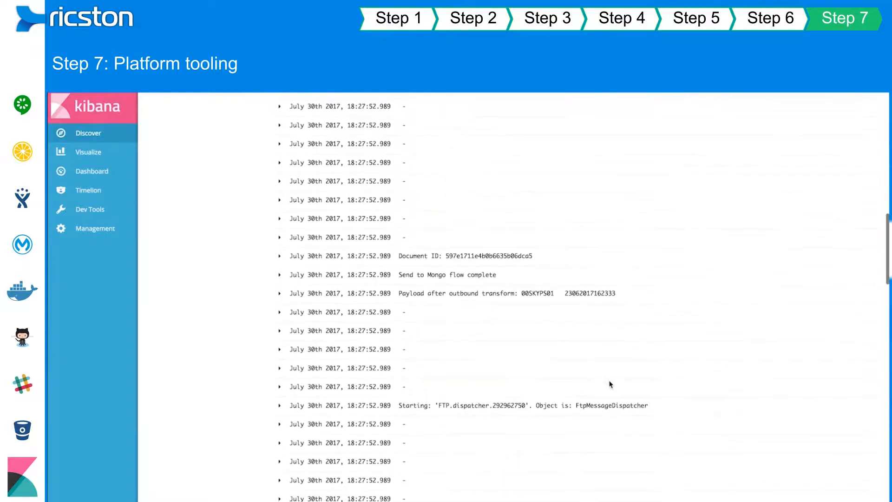
pyautogui.scroll(-3)
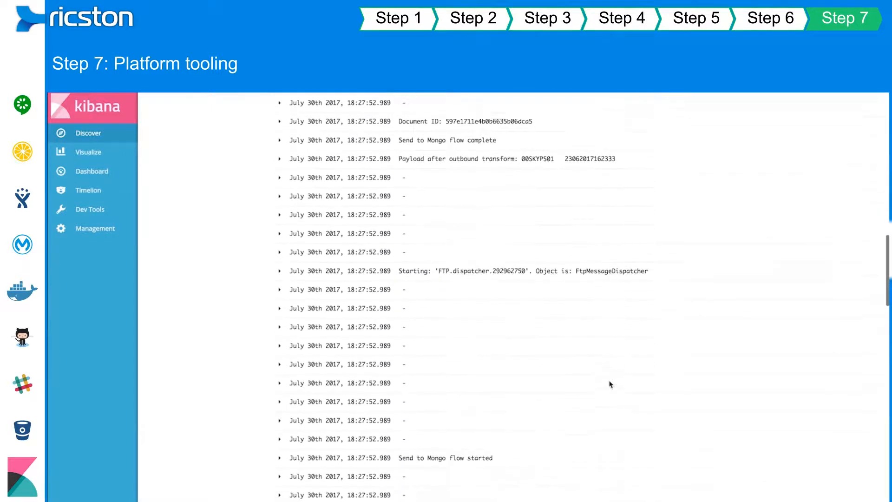